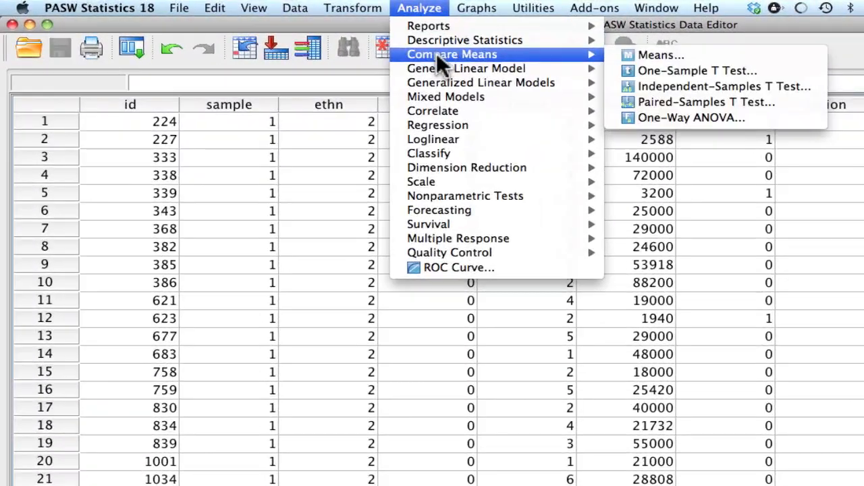
mouse_move(723, 87)
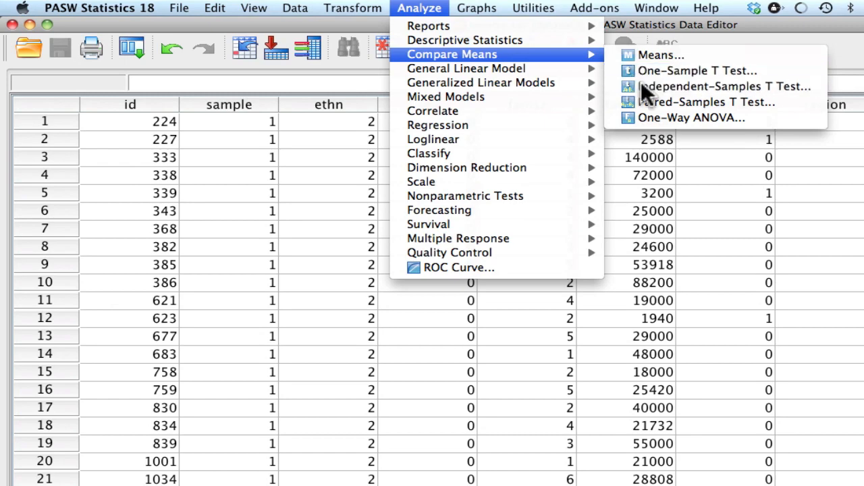
Step: Open the Independent-Samples T Test dialog from Analyze > Compare Means
left_click(725, 85)
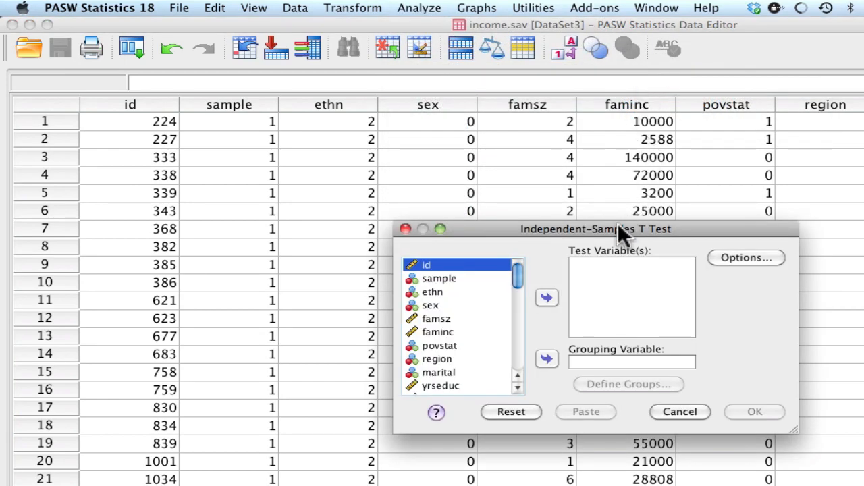
mouse_move(482, 381)
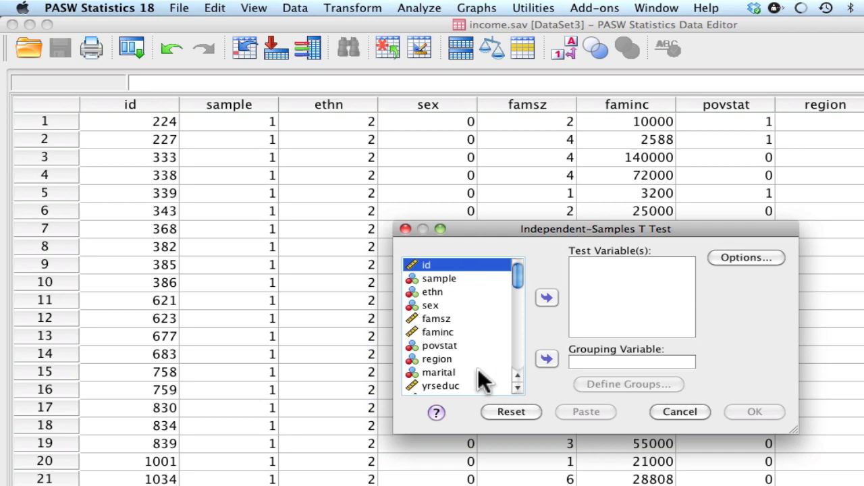
mouse_move(624, 309)
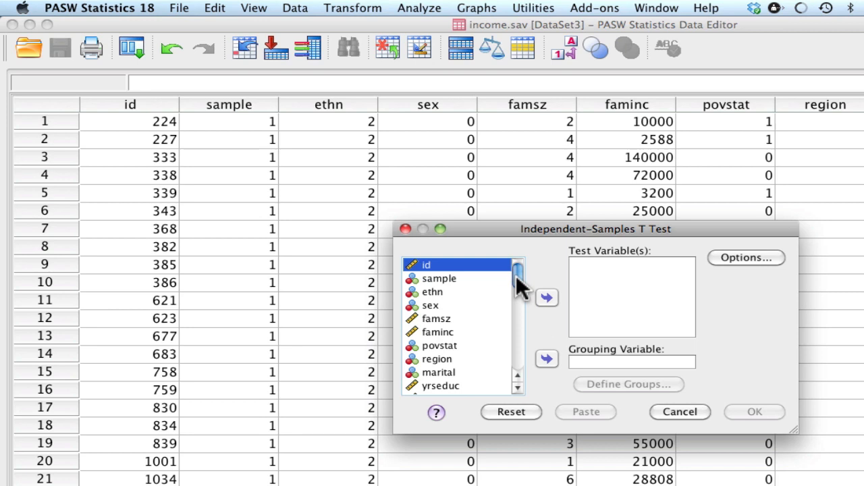
Step: Add dep02 and phyh02 to the Test Variable(s) list
left_click_drag(518, 284, 518, 331)
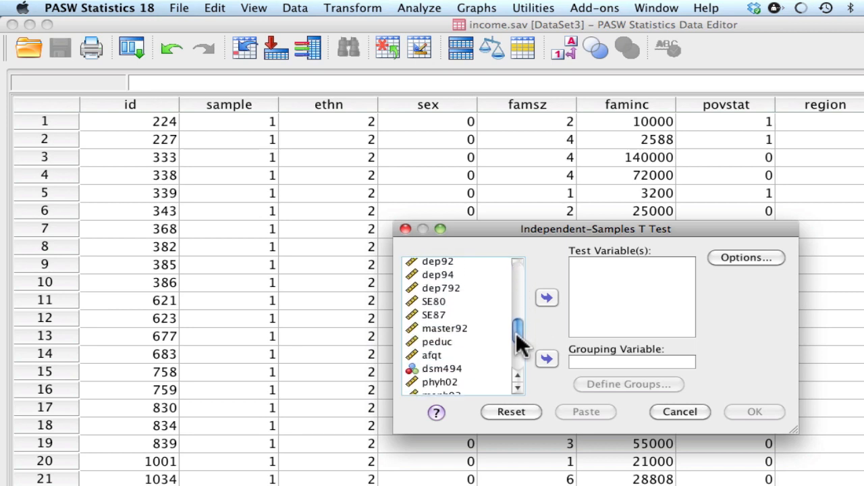
scroll("down", 3)
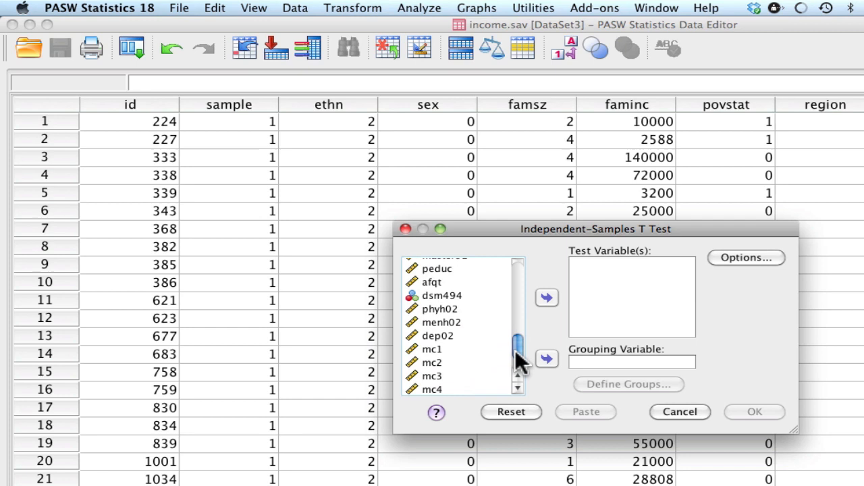
left_click(437, 335)
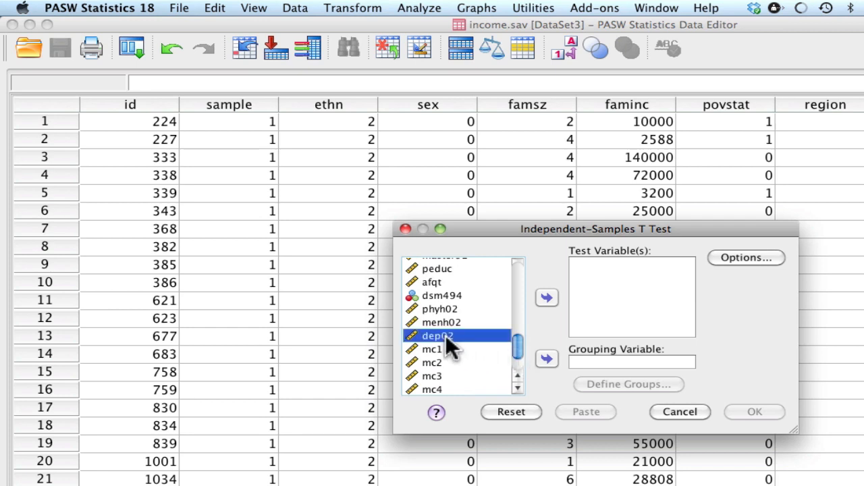
left_click(547, 298)
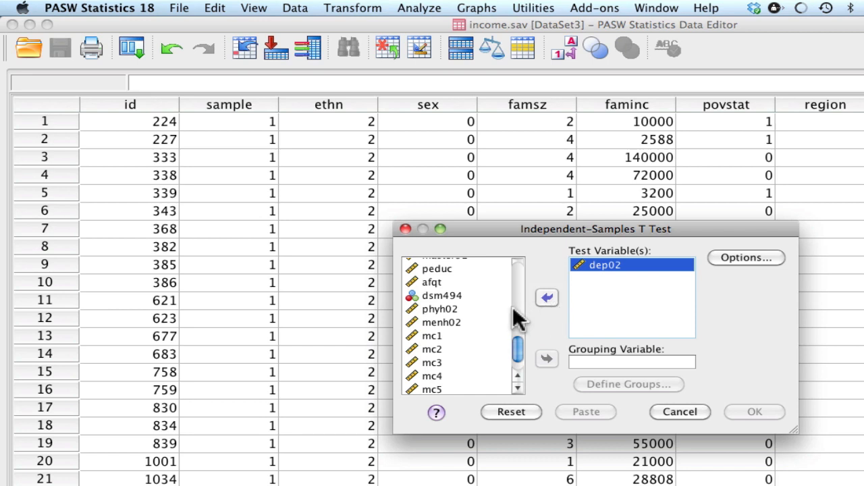
left_click(440, 309)
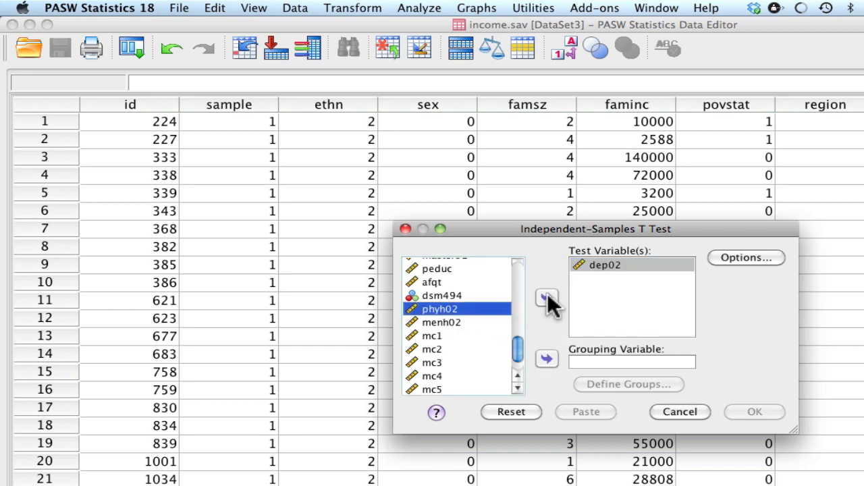
left_click(547, 299)
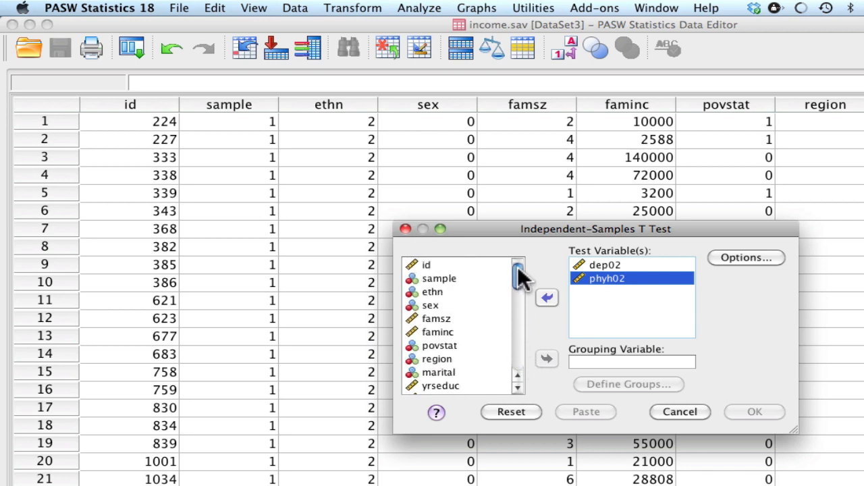
mouse_move(436, 317)
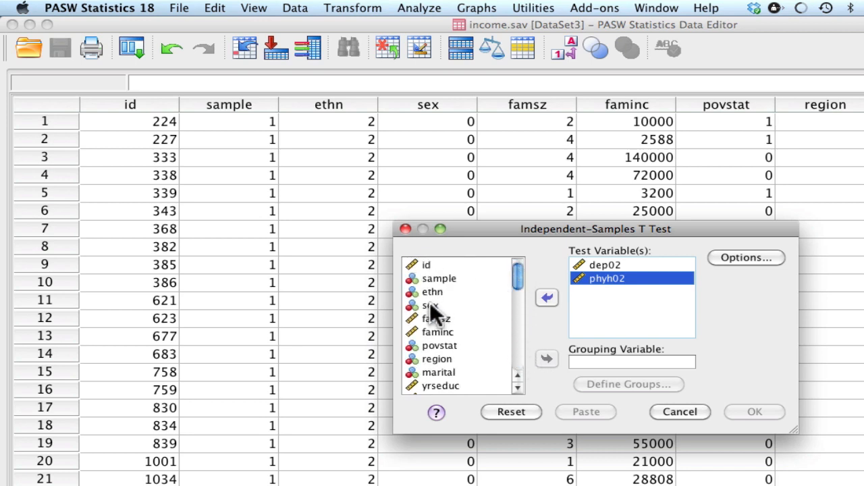
Step: Make sex the grouping variable and open Define Groups
left_click(431, 305)
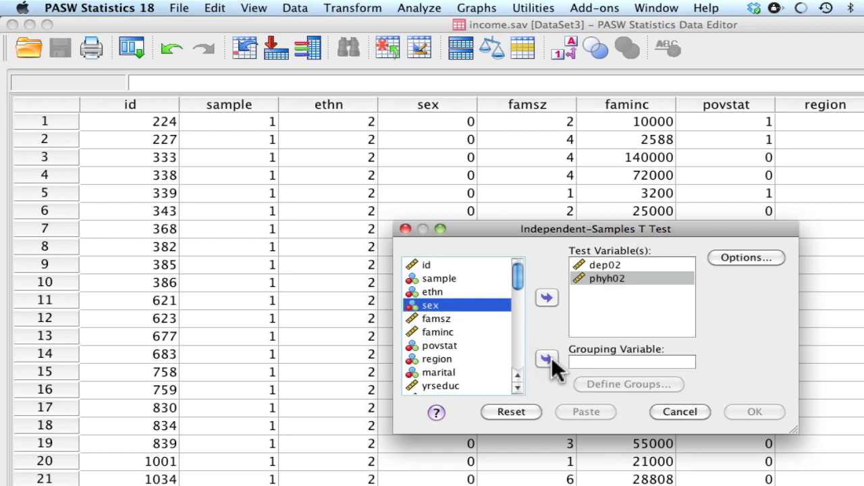
left_click(547, 359)
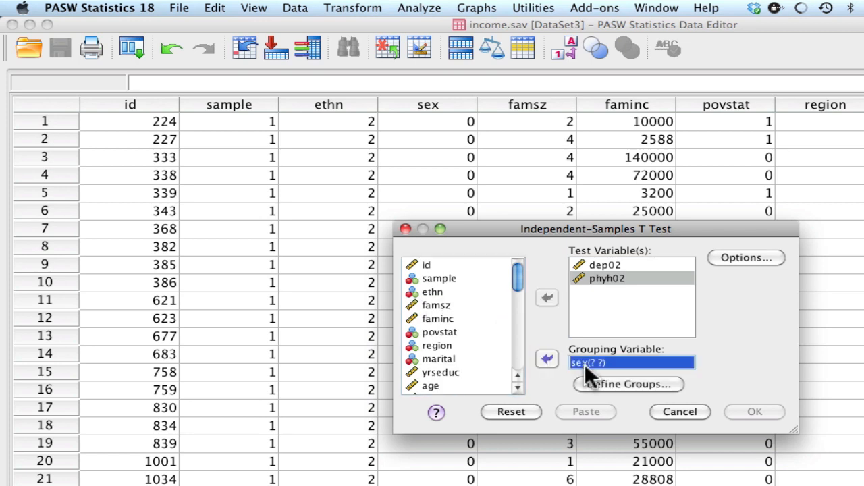
mouse_move(611, 375)
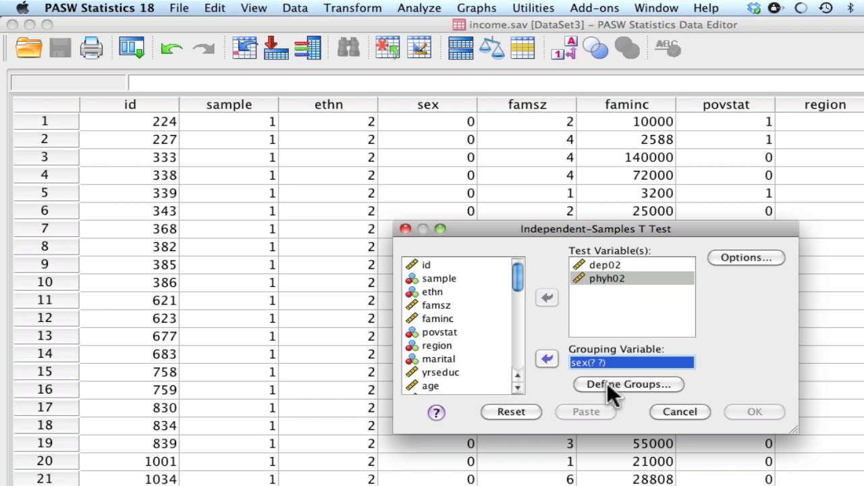
left_click(628, 384)
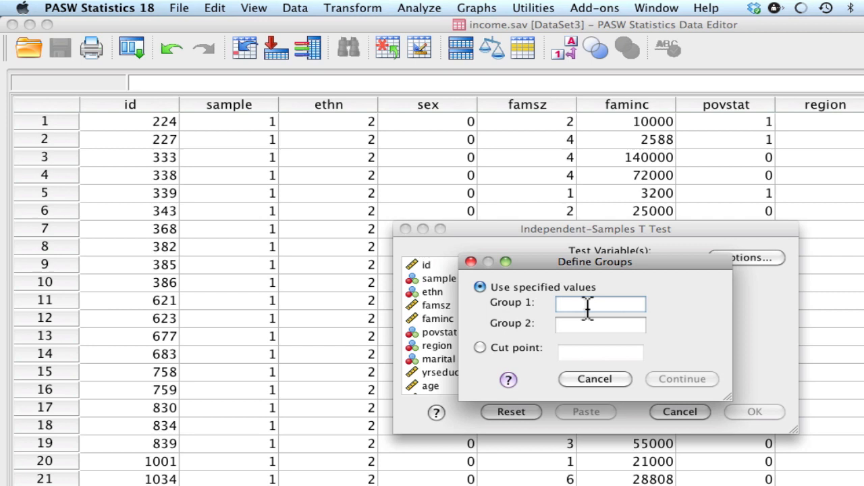
Step: Define the sex groups as 0 and 1
type("0")
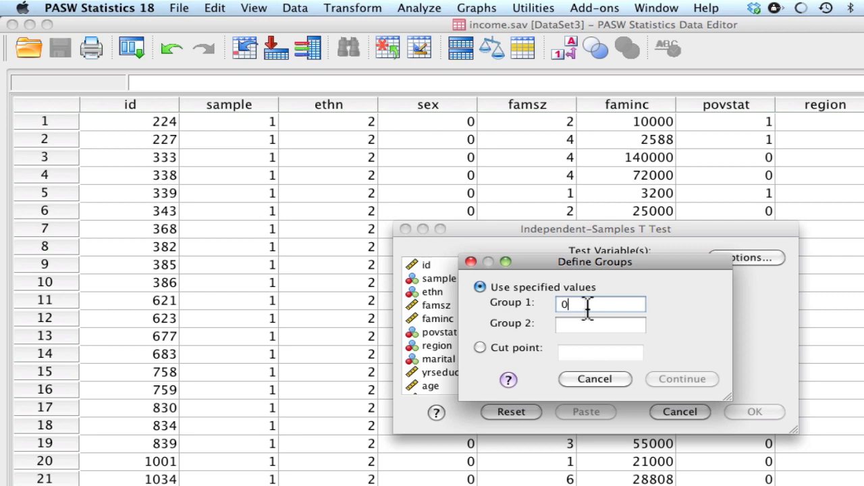
left_click(600, 325)
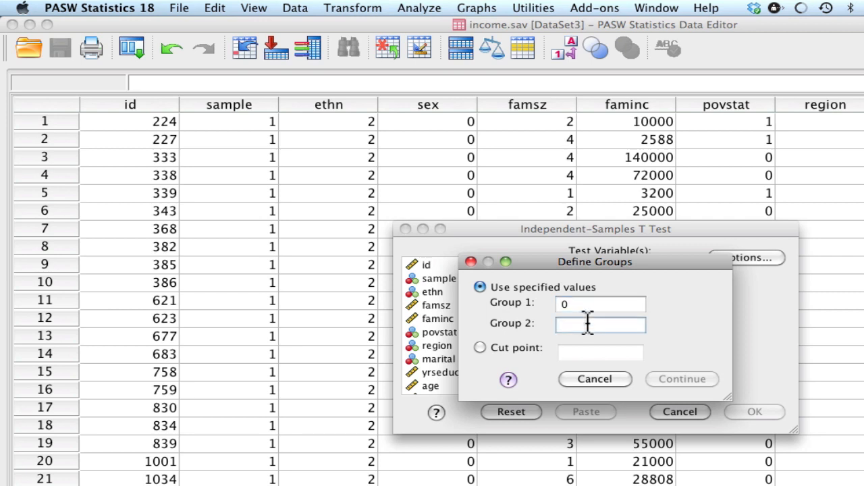
type("1")
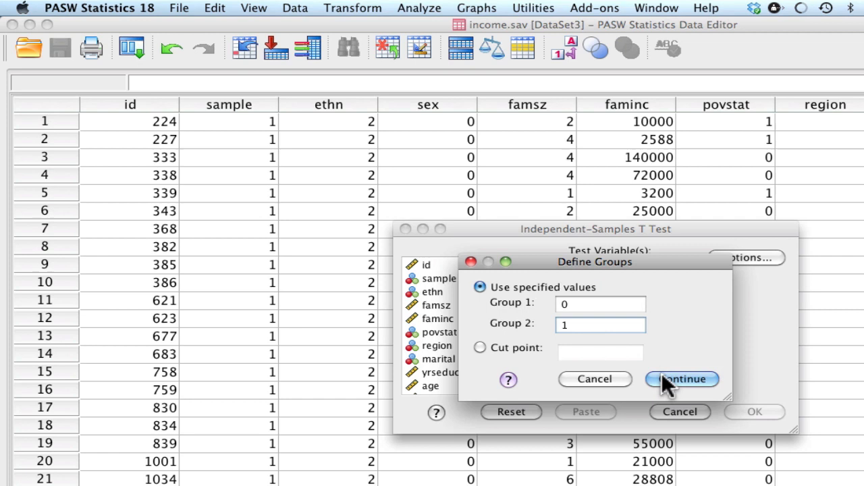
left_click(681, 379)
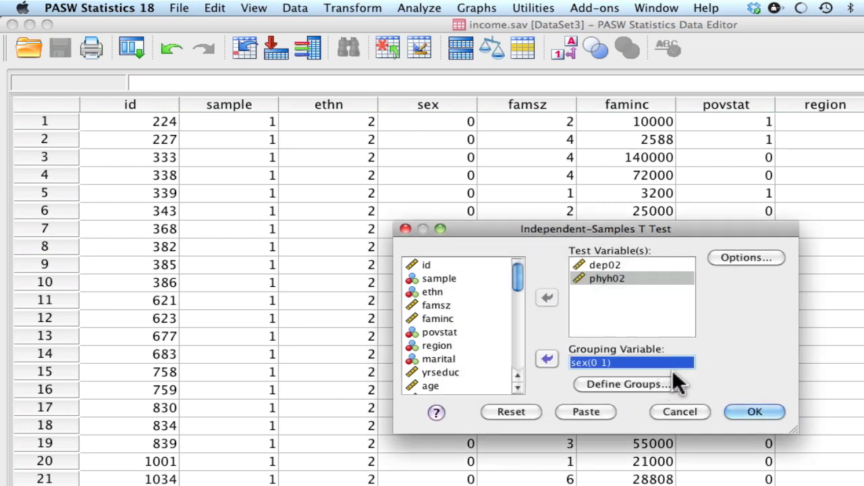
Step: Keep the 95% confidence interval and analysis-by-analysis exclusion in Options
left_click(745, 257)
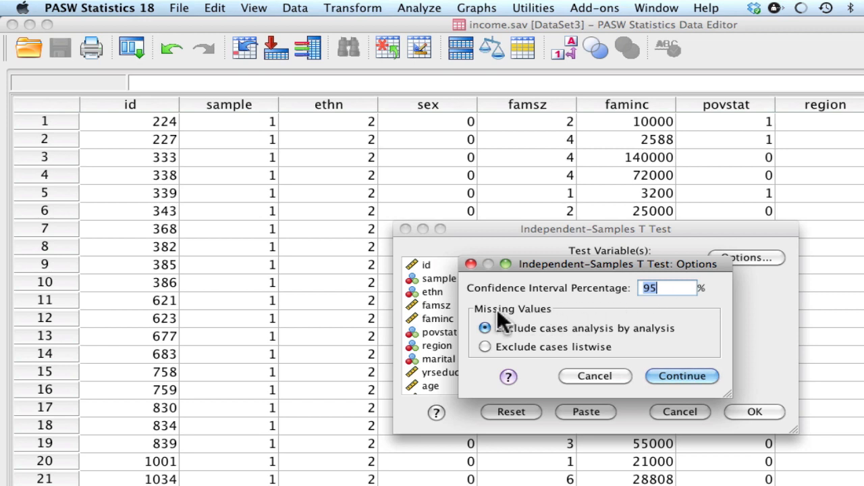
mouse_move(540, 323)
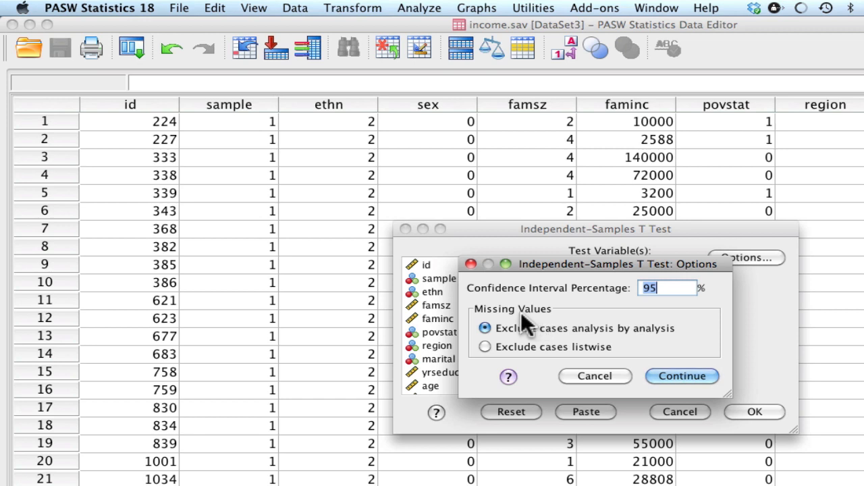
mouse_move(523, 328)
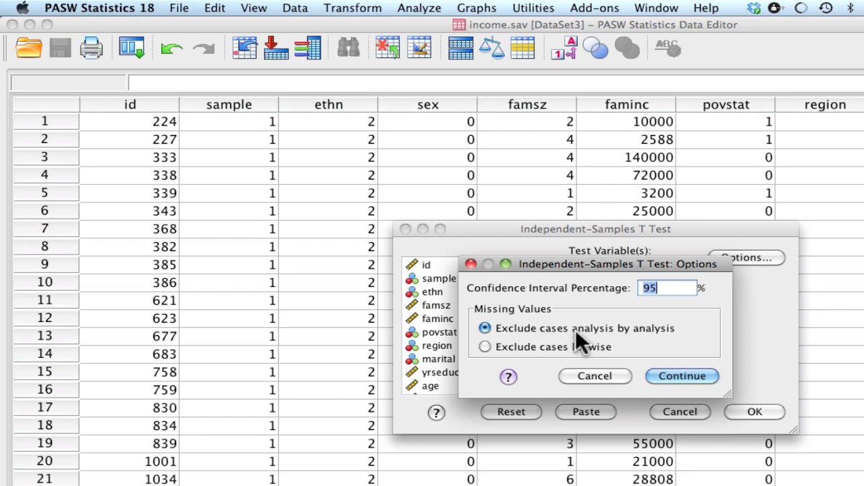
mouse_move(587, 351)
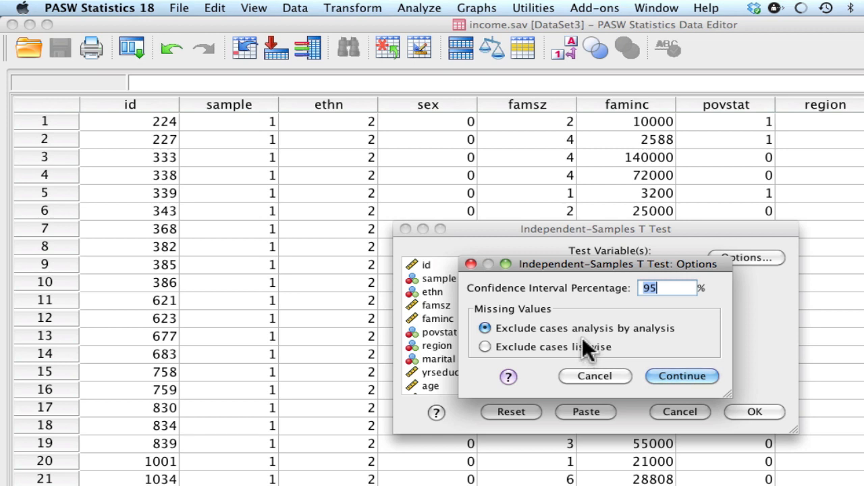
mouse_move(582, 338)
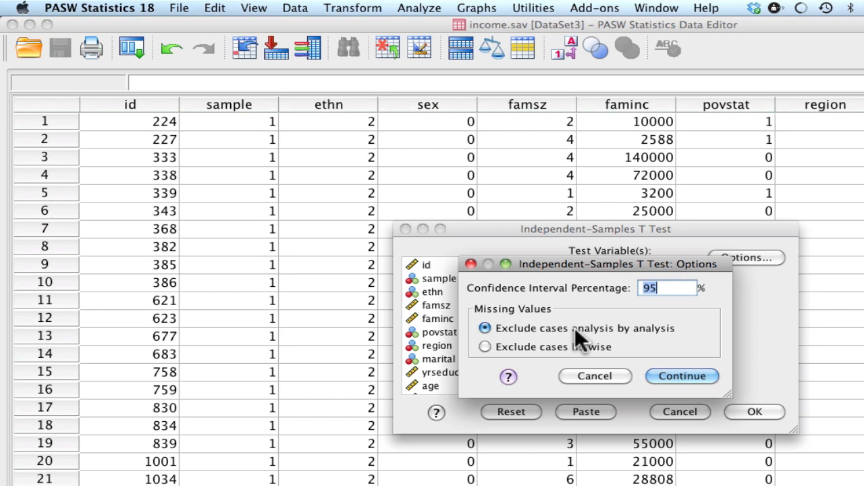
mouse_move(579, 348)
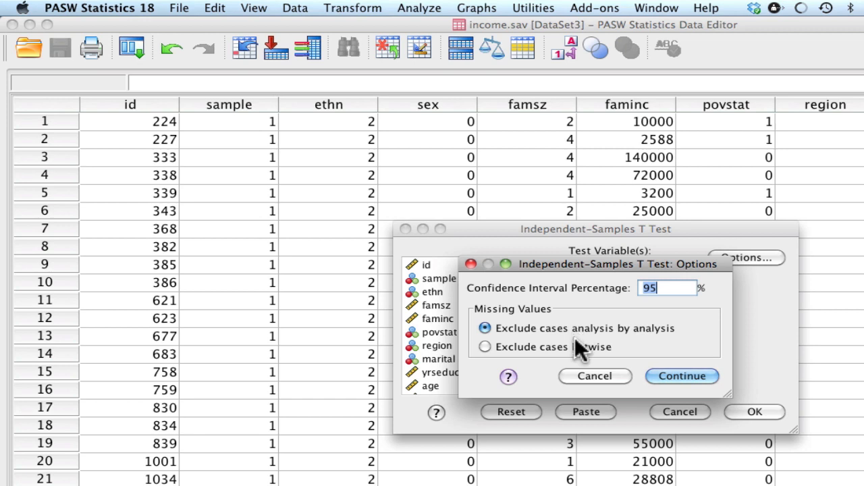
mouse_move(581, 357)
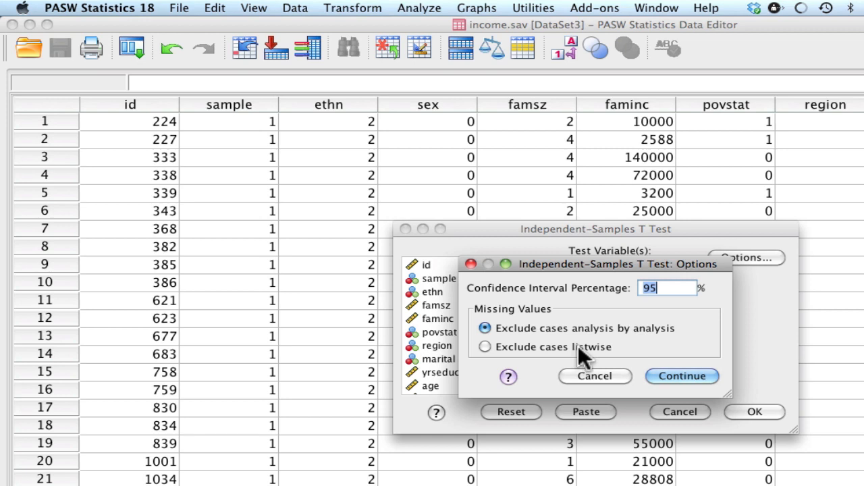
mouse_move(625, 351)
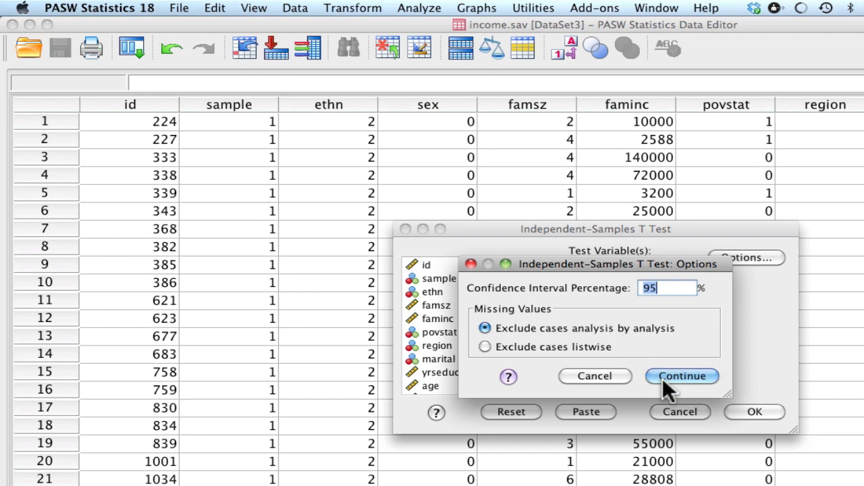
left_click(681, 376)
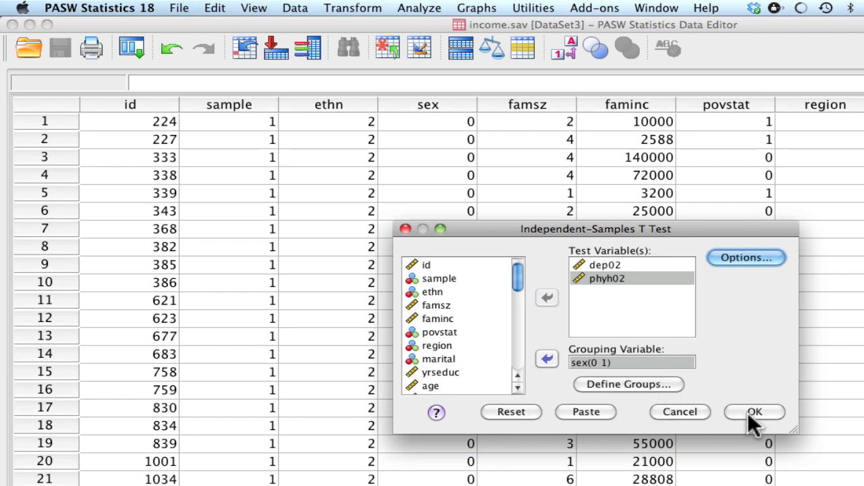
mouse_move(586, 412)
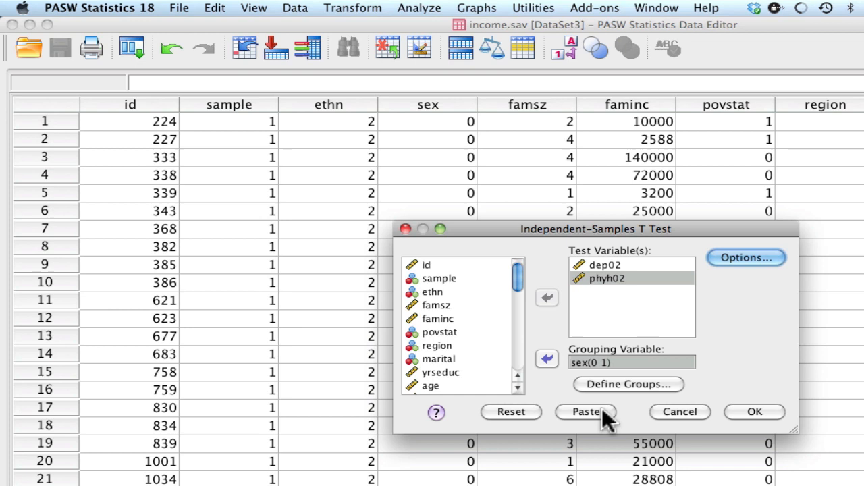
Step: Paste the T-TEST command for dep02 and phyh02 by sex(0 1) into syntax and run it
left_click(586, 412)
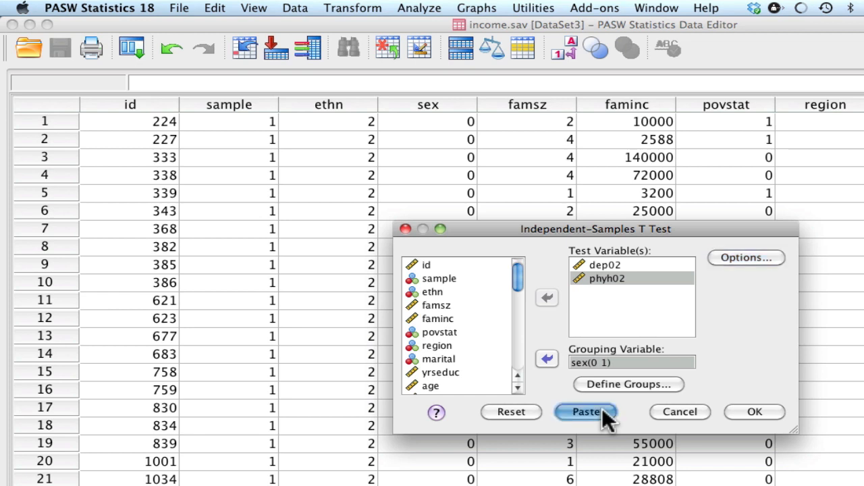
left_click(585, 411)
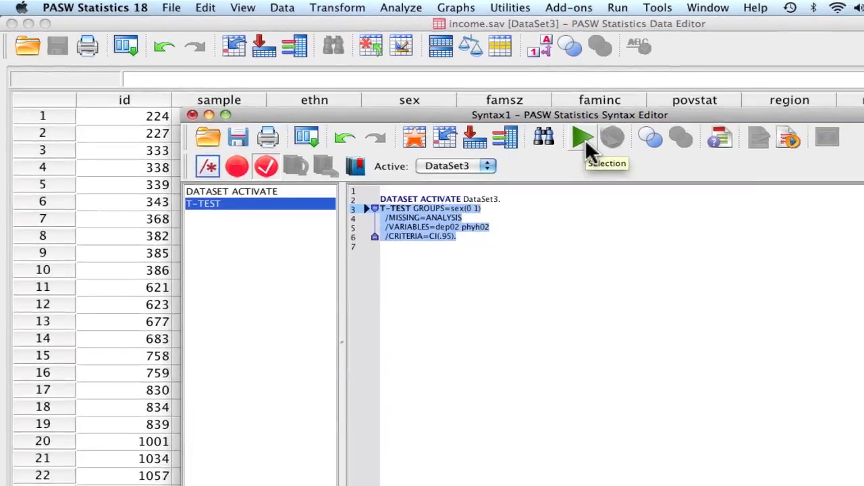
left_click(582, 137)
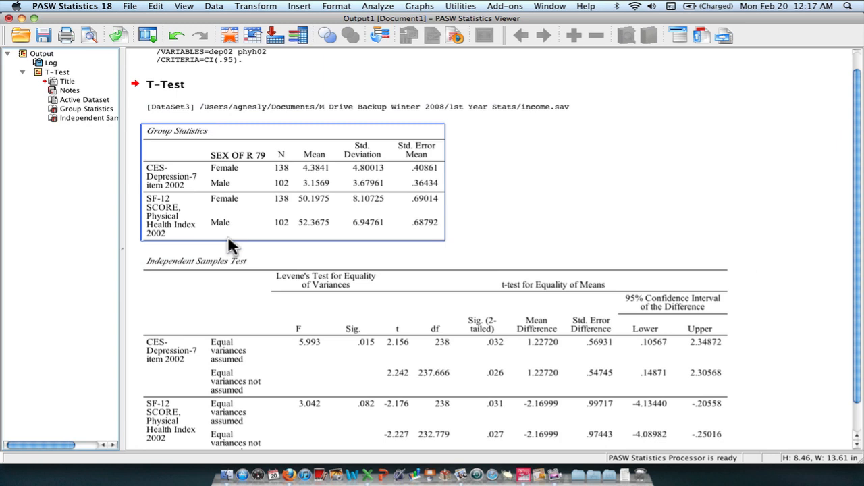
mouse_move(336, 199)
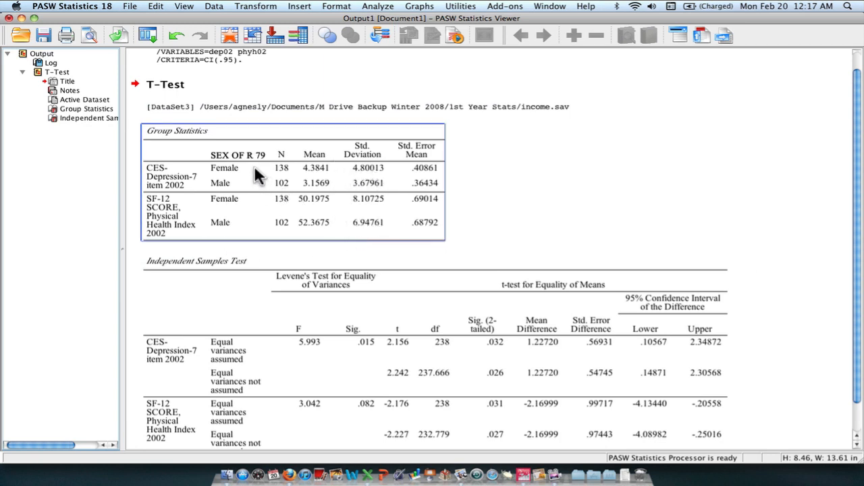
Step: Review the Group Statistics and Independent Samples Test tables in the Output Viewer
left_click(594, 212)
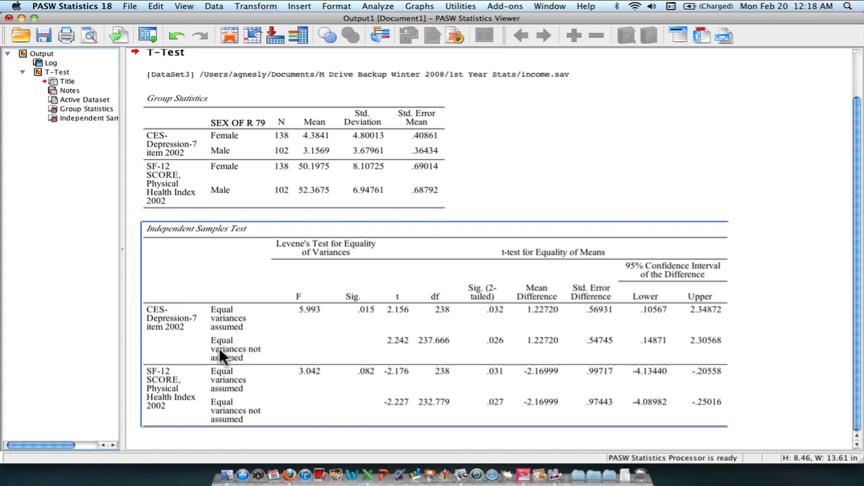
mouse_move(306, 359)
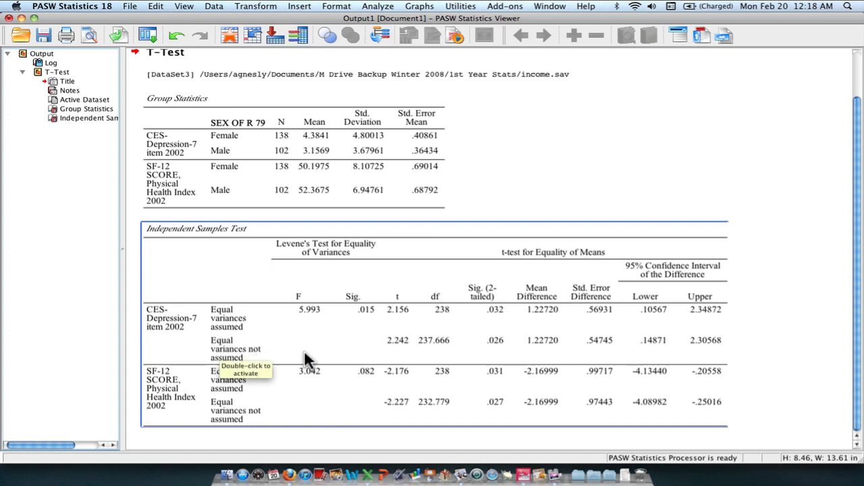
mouse_move(411, 353)
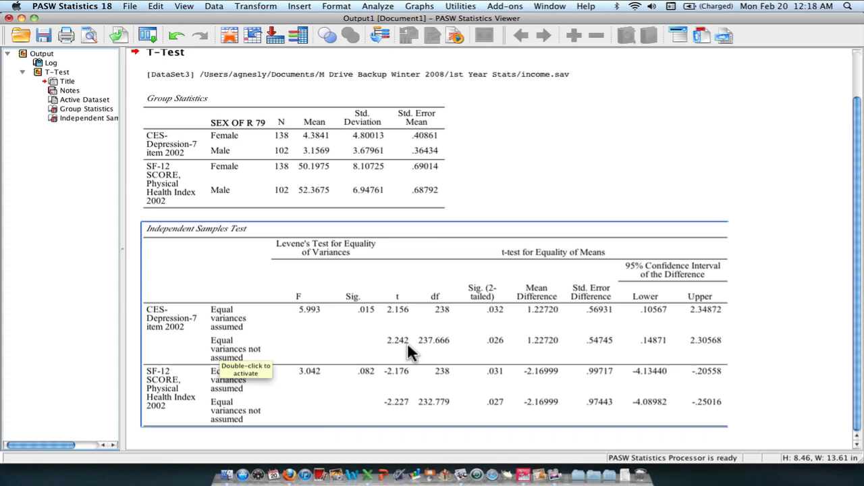
mouse_move(452, 348)
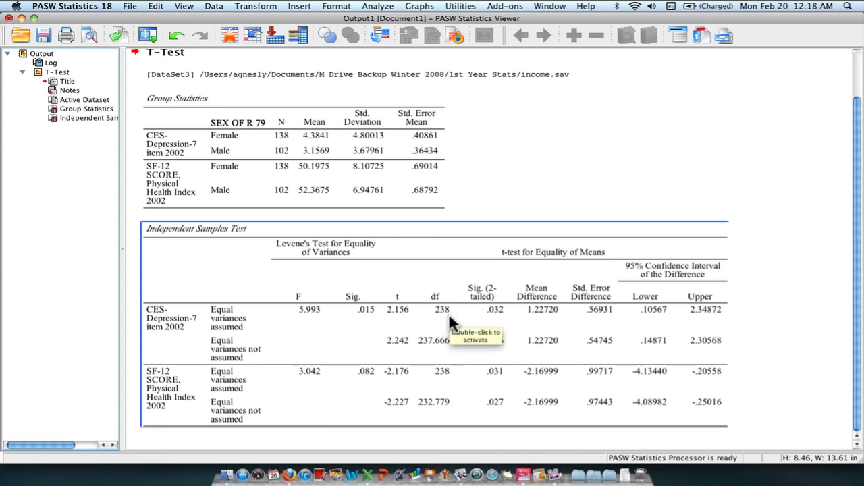
mouse_move(452, 331)
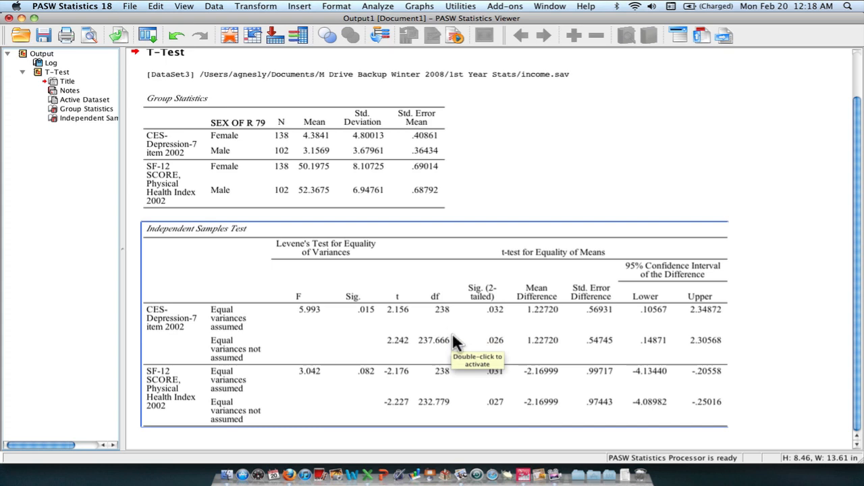
mouse_move(444, 350)
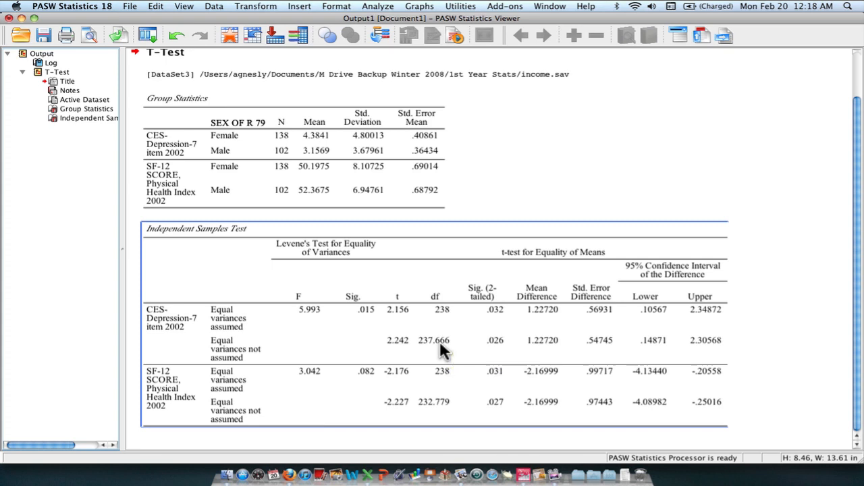
mouse_move(446, 346)
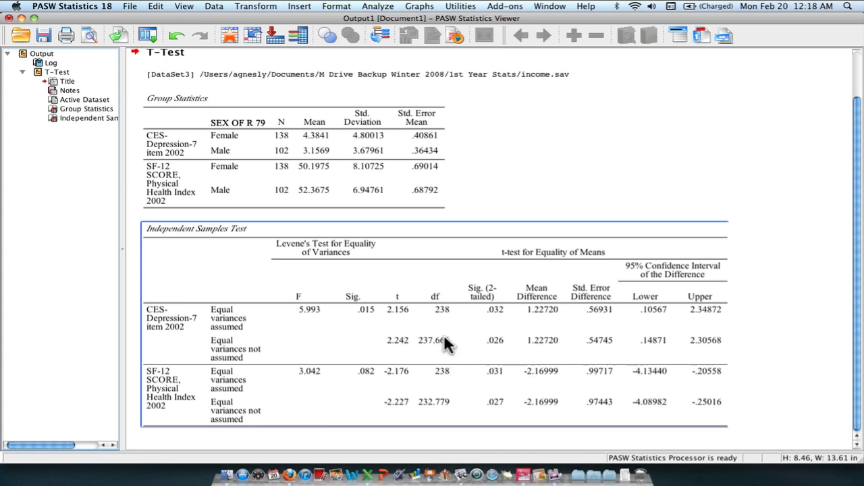
mouse_move(453, 348)
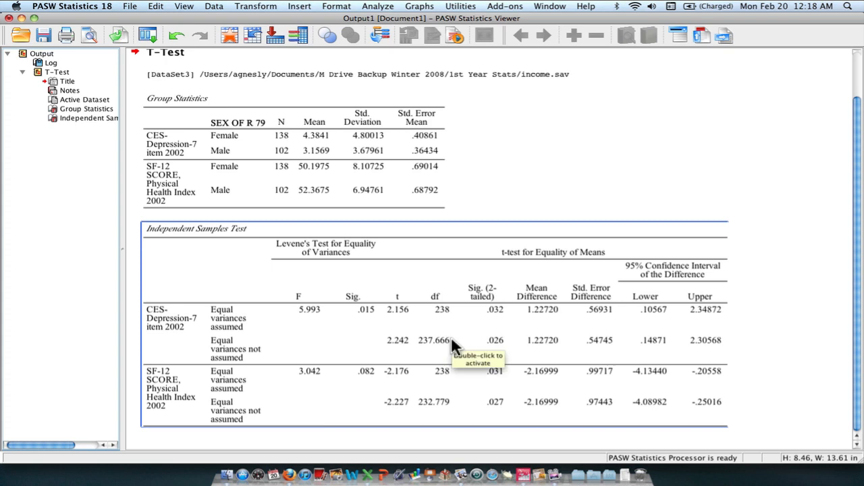
mouse_move(407, 351)
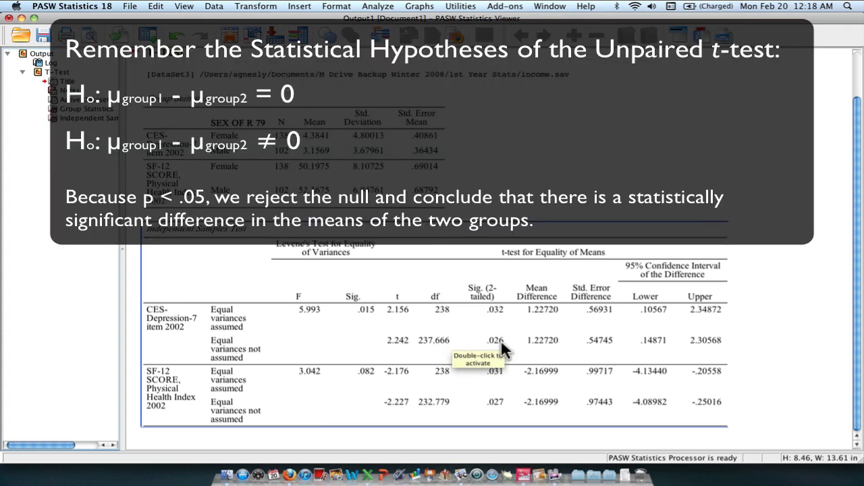
mouse_move(463, 351)
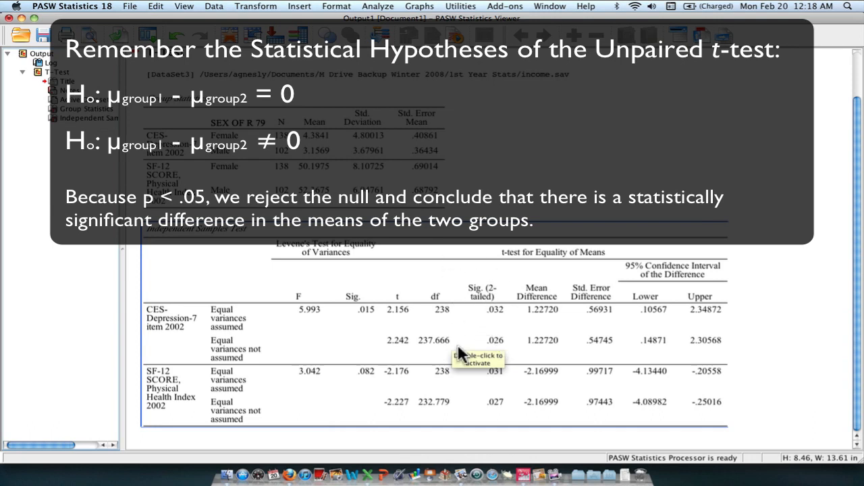
mouse_move(503, 347)
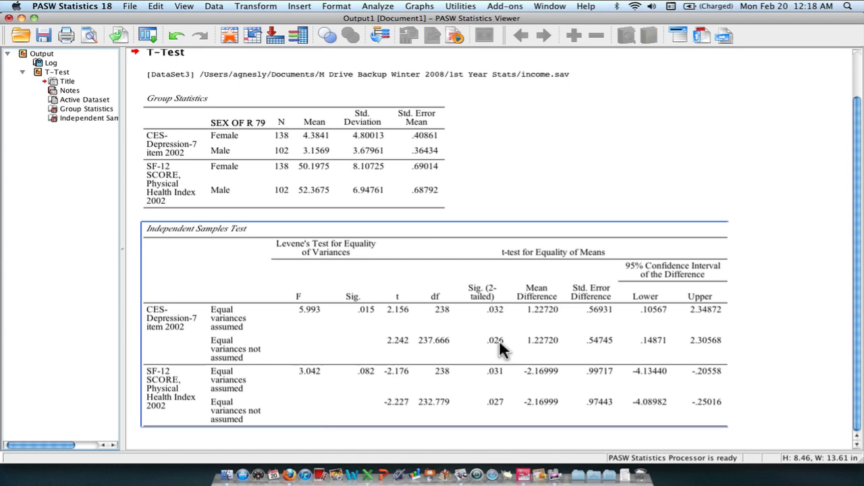
left_click(341, 178)
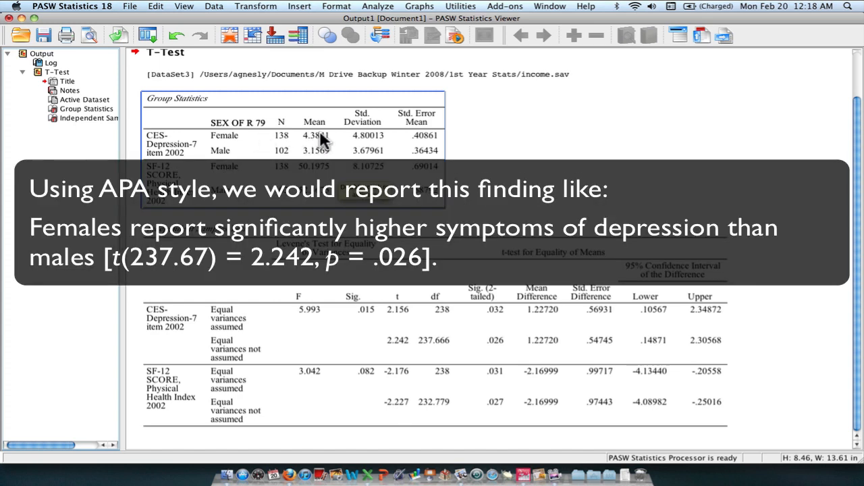
mouse_move(324, 154)
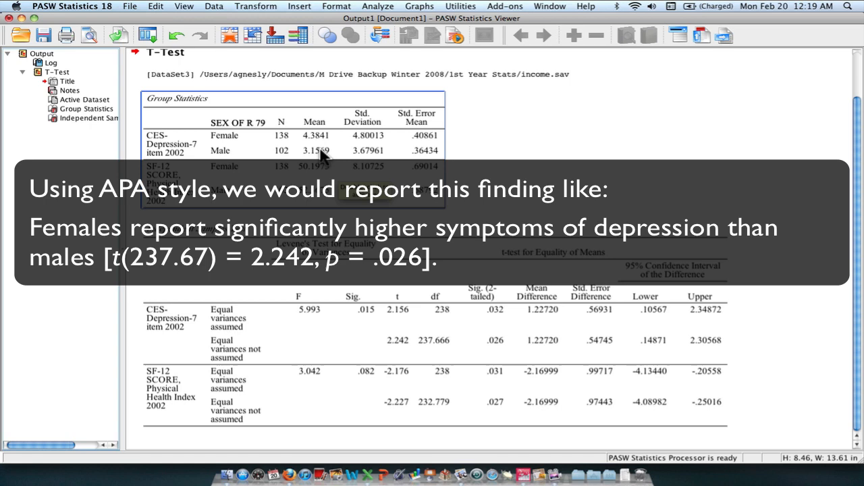
mouse_move(398, 162)
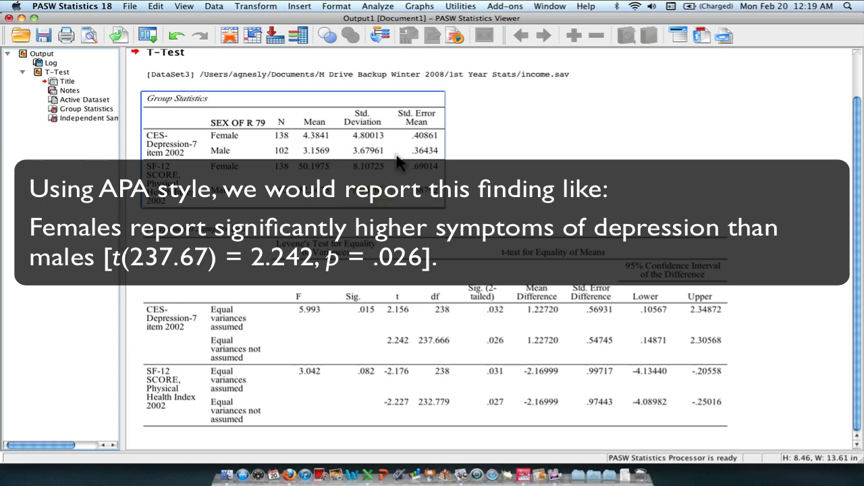
mouse_move(735, 300)
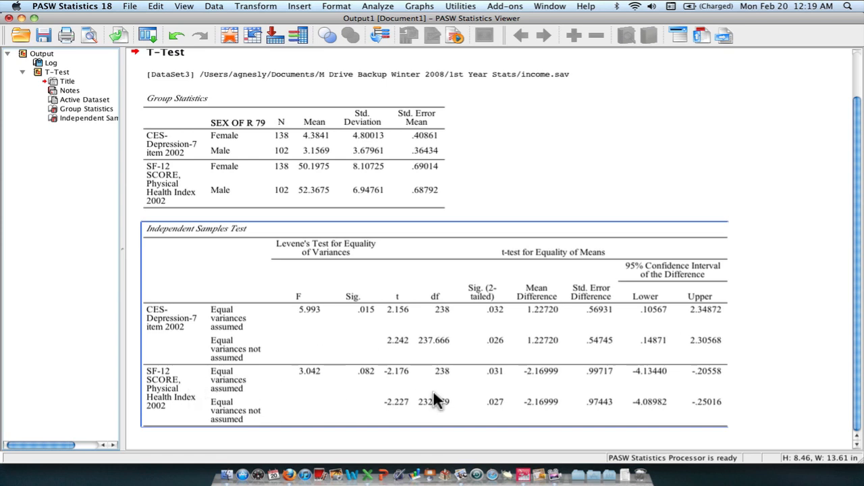
mouse_move(341, 385)
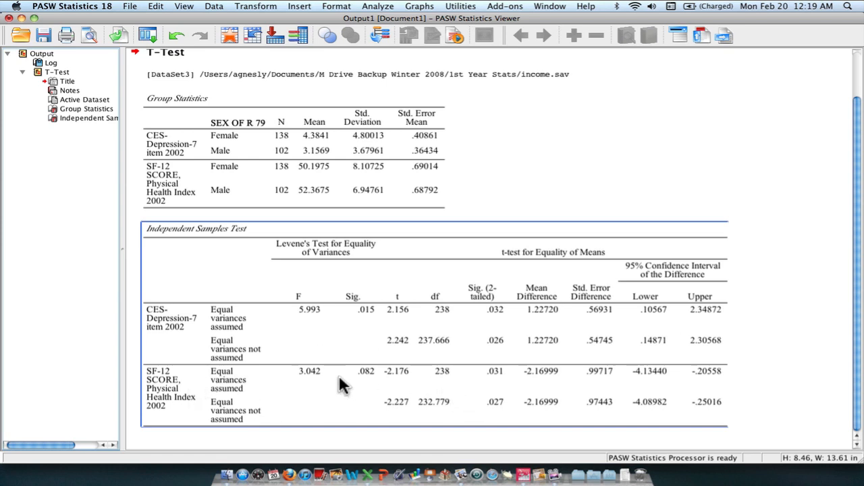
mouse_move(330, 380)
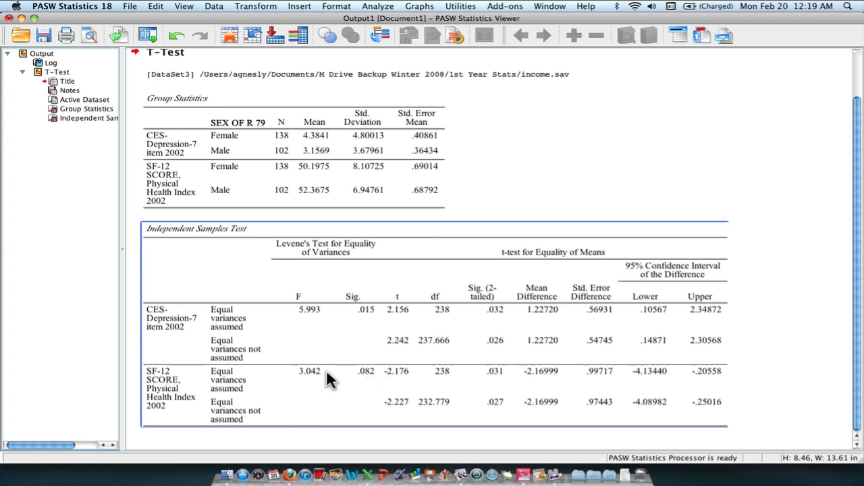
mouse_move(374, 381)
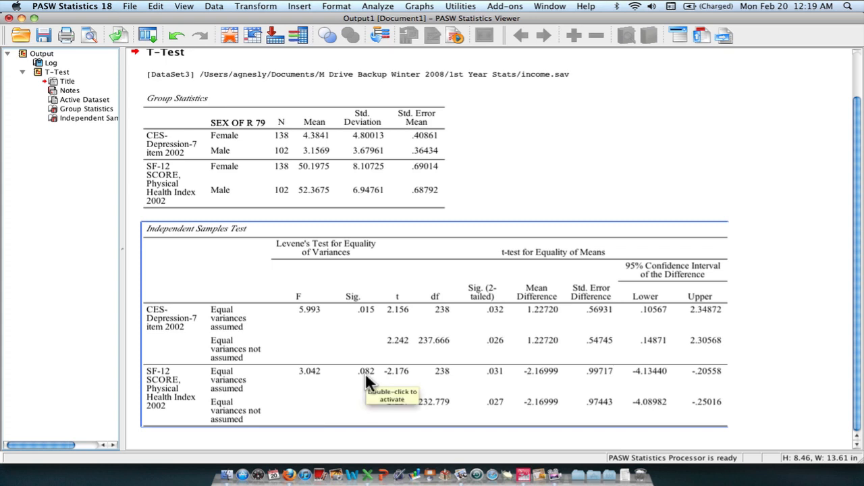
mouse_move(233, 391)
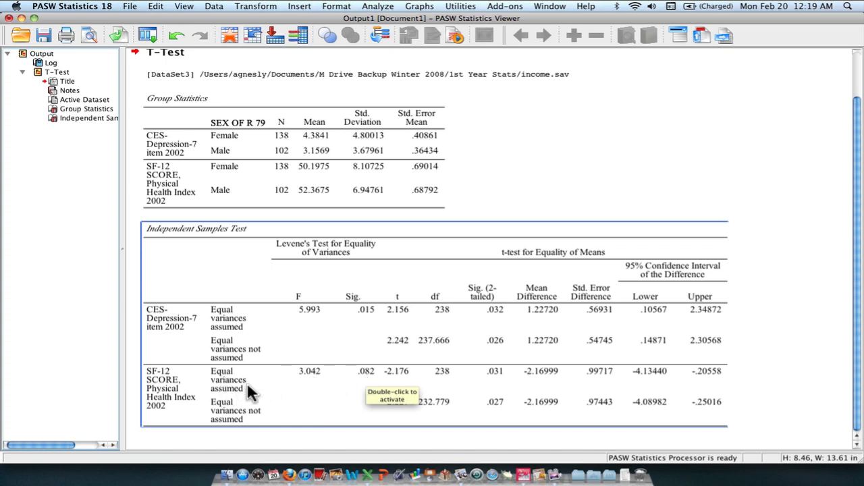
mouse_move(395, 381)
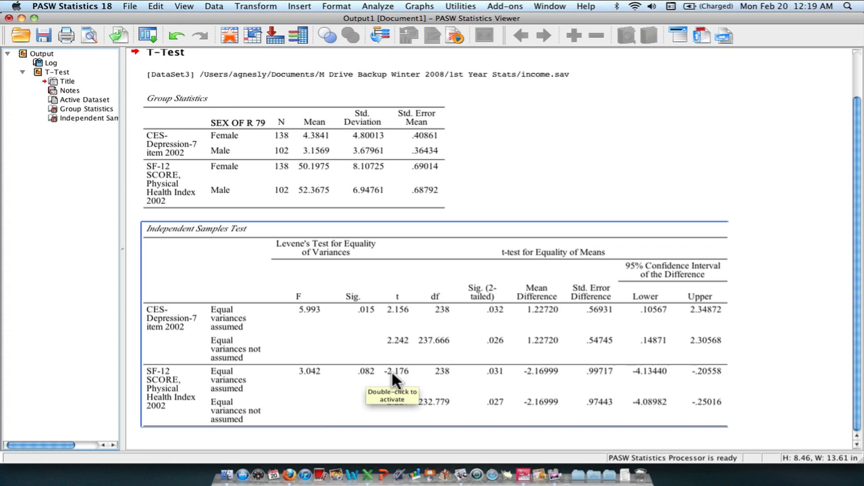
mouse_move(449, 389)
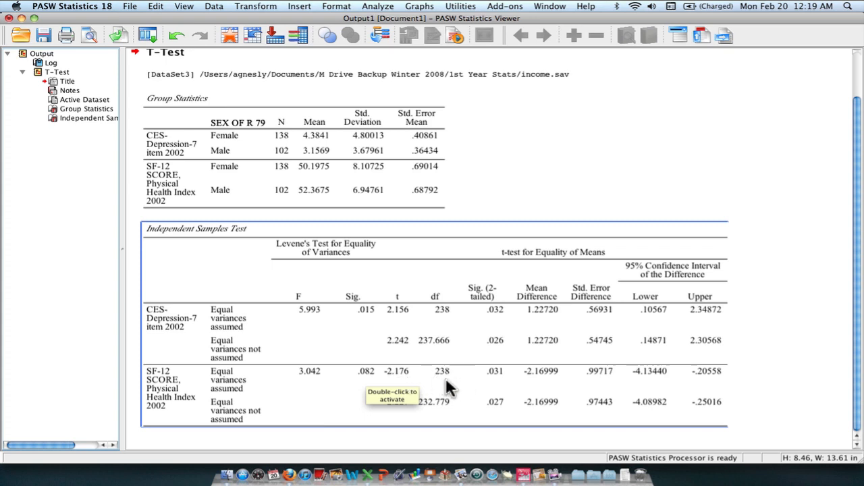
mouse_move(513, 383)
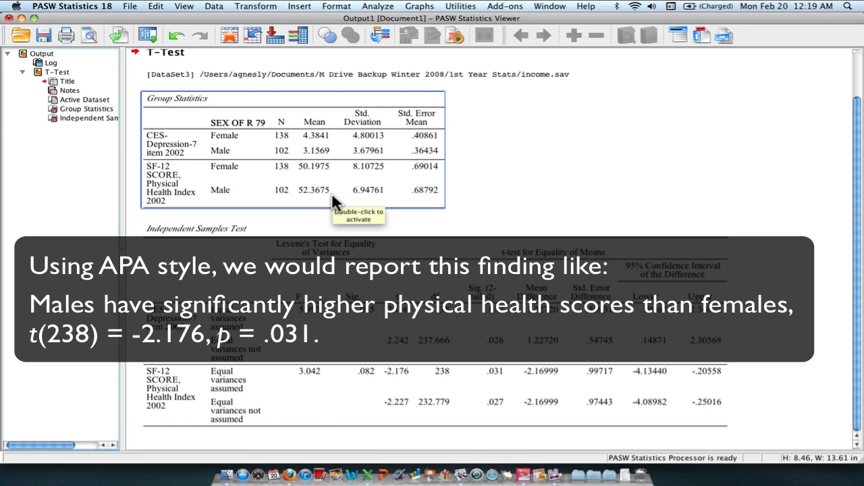
mouse_move(330, 181)
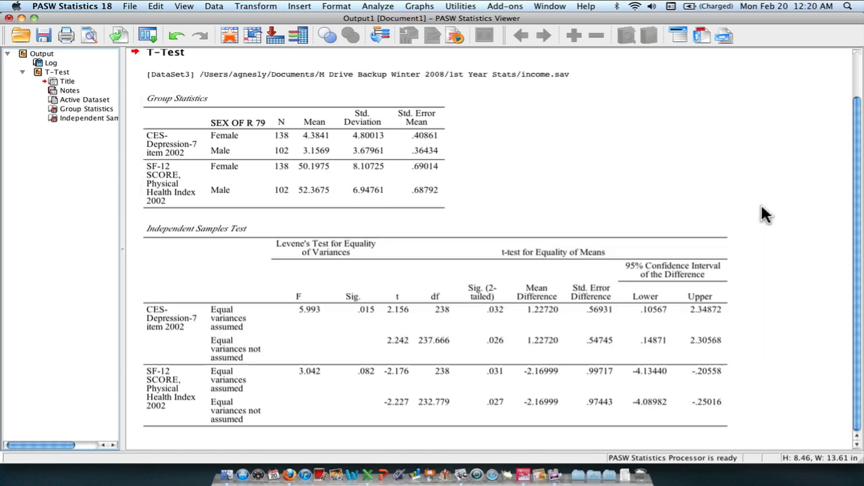
left_click(648, 271)
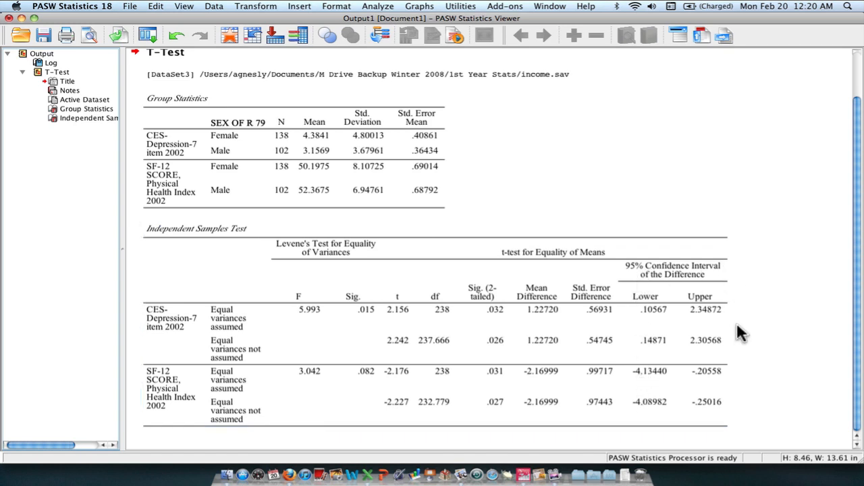
mouse_move(742, 363)
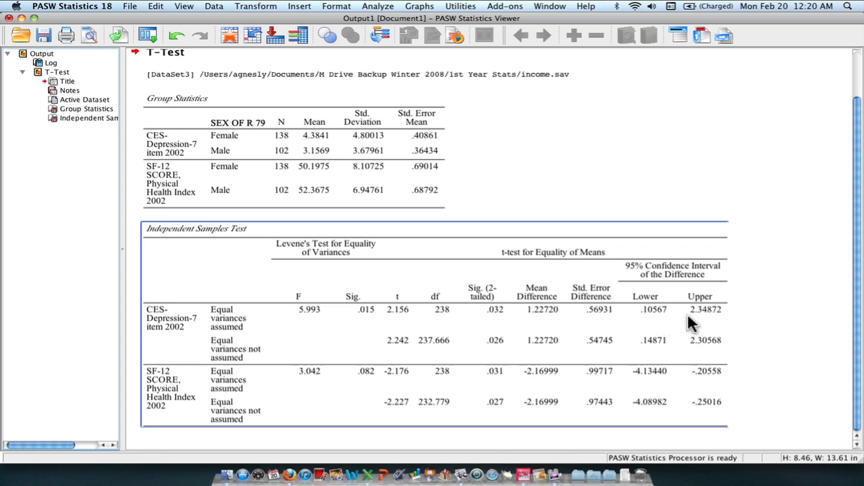
mouse_move(715, 322)
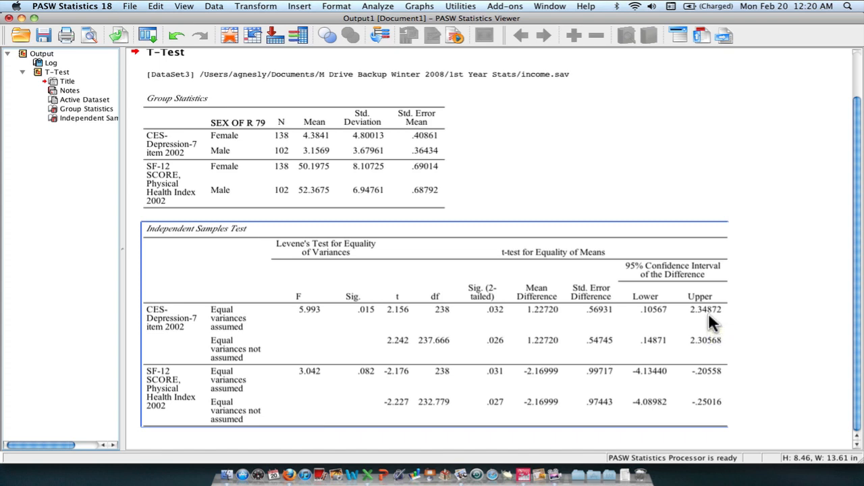
mouse_move(694, 356)
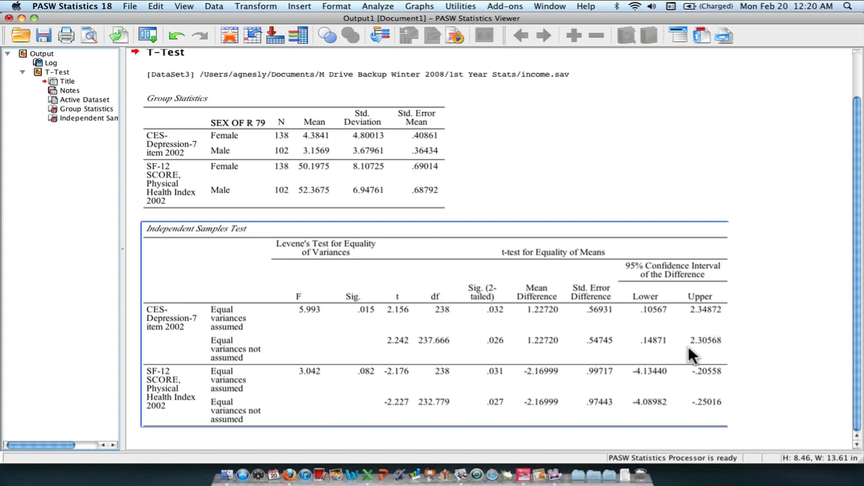
mouse_move(692, 355)
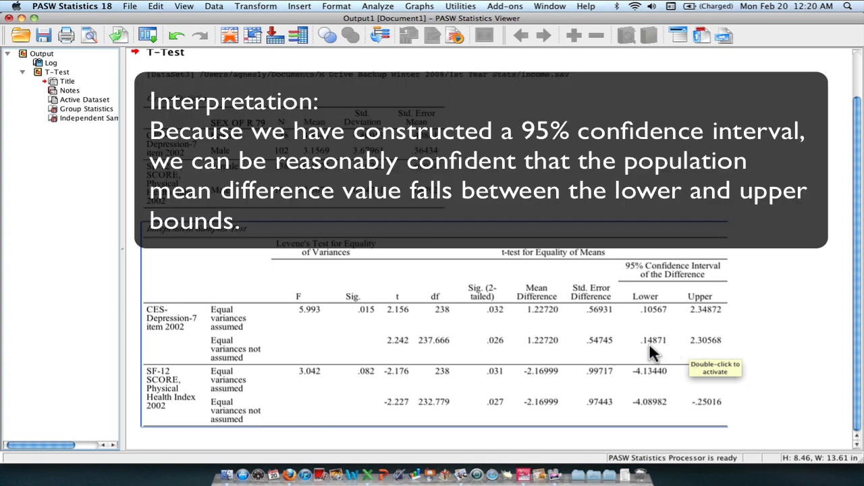
mouse_move(749, 349)
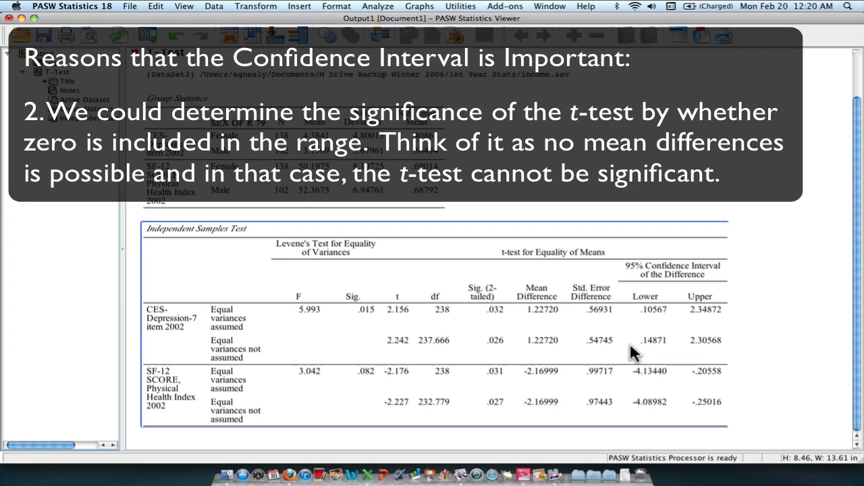
mouse_move(635, 352)
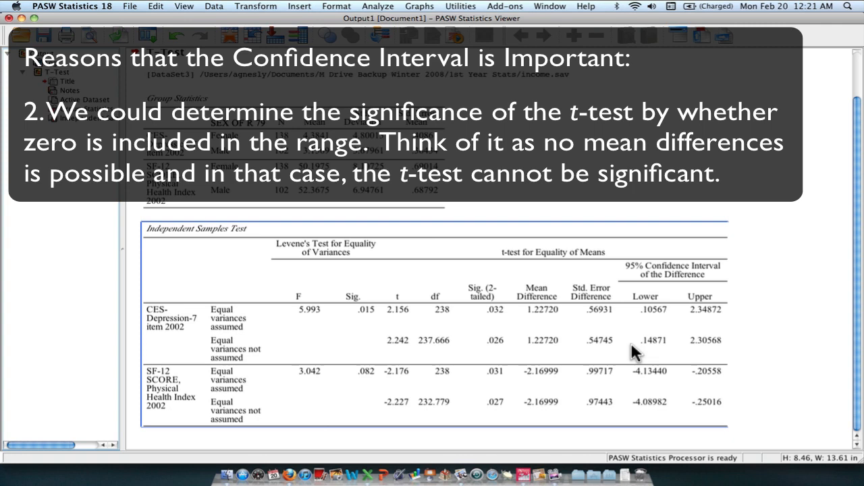
mouse_move(733, 350)
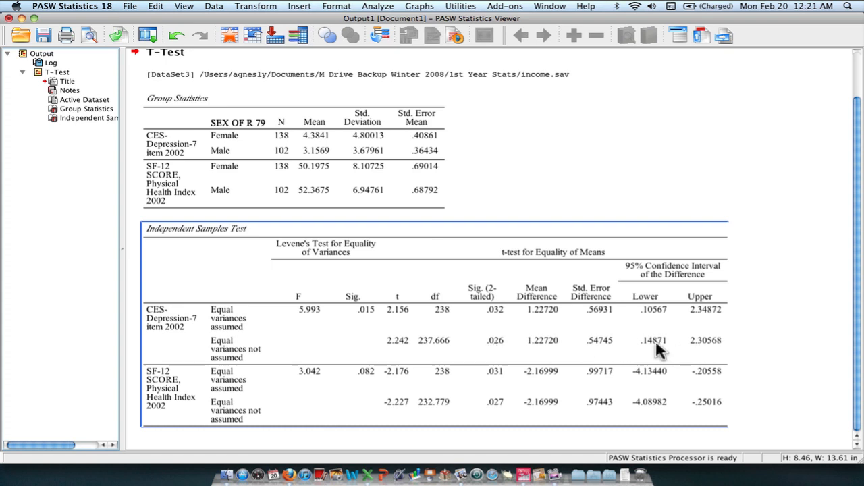
mouse_move(692, 349)
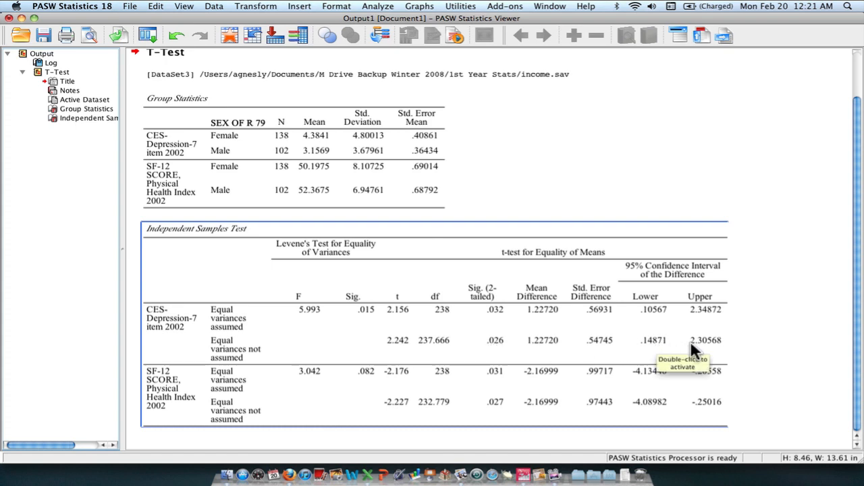
mouse_move(582, 395)
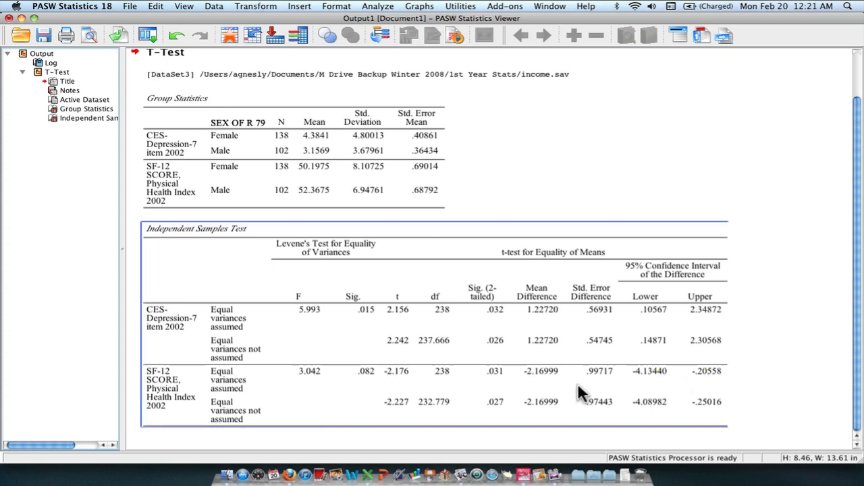
mouse_move(714, 383)
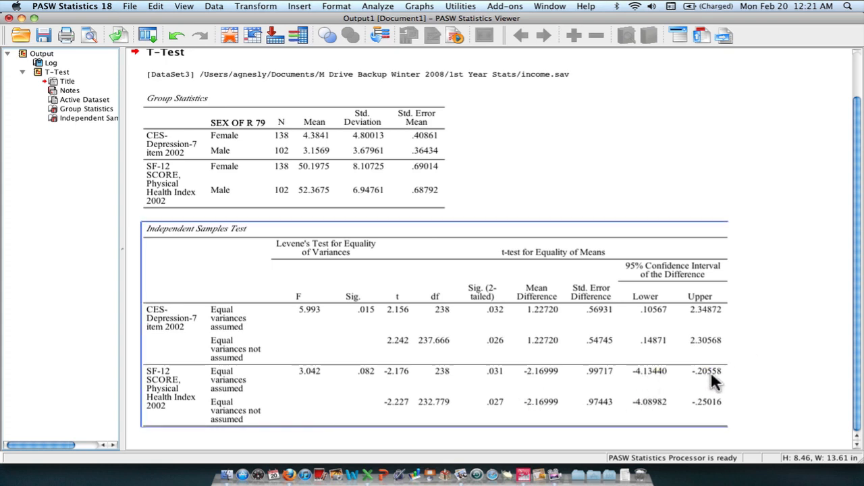
mouse_move(706, 383)
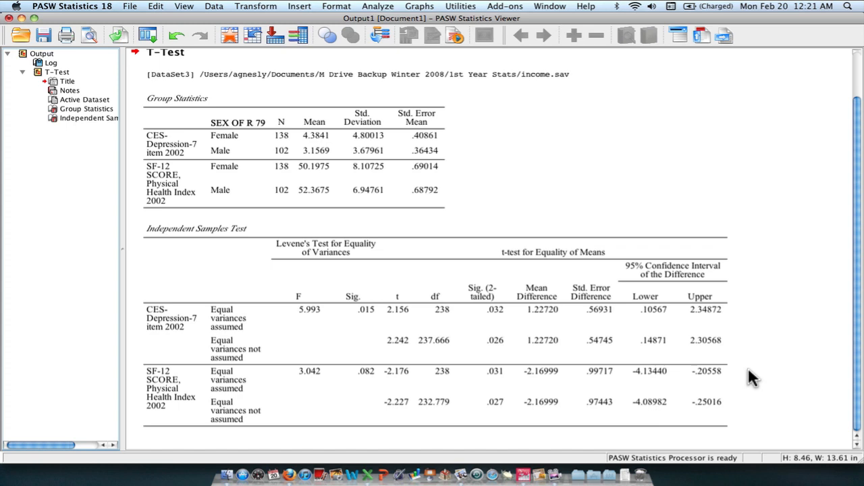
left_click(246, 348)
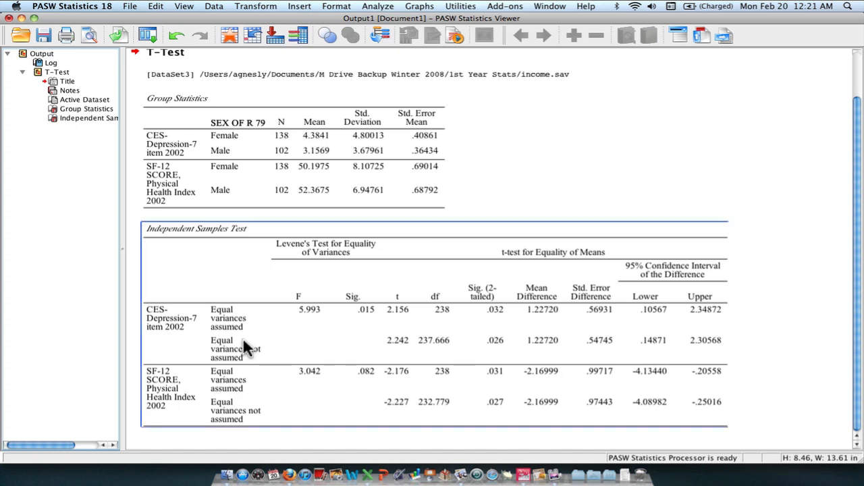
mouse_move(271, 416)
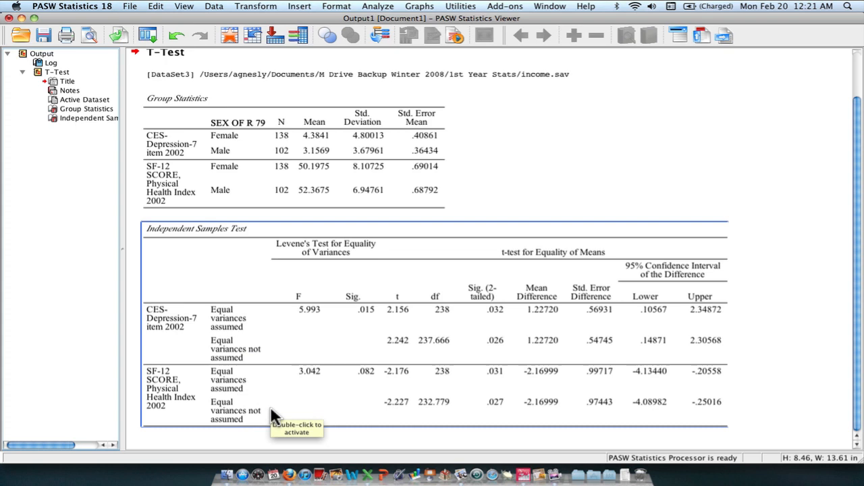
mouse_move(273, 415)
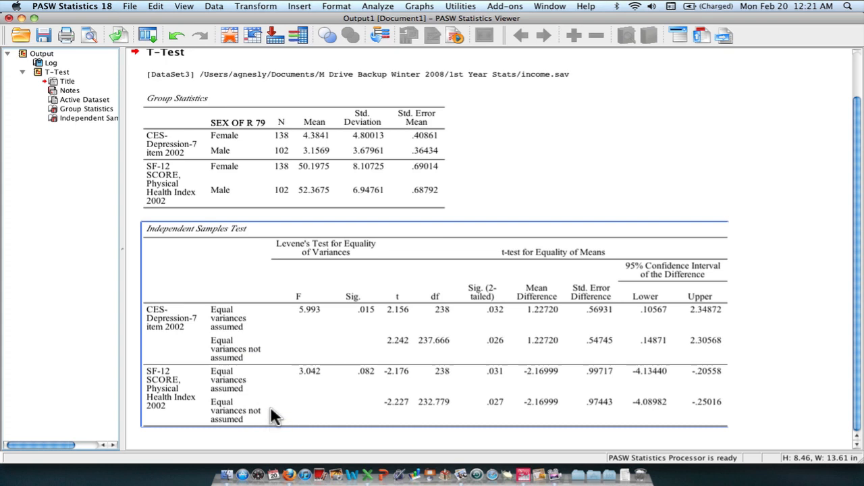